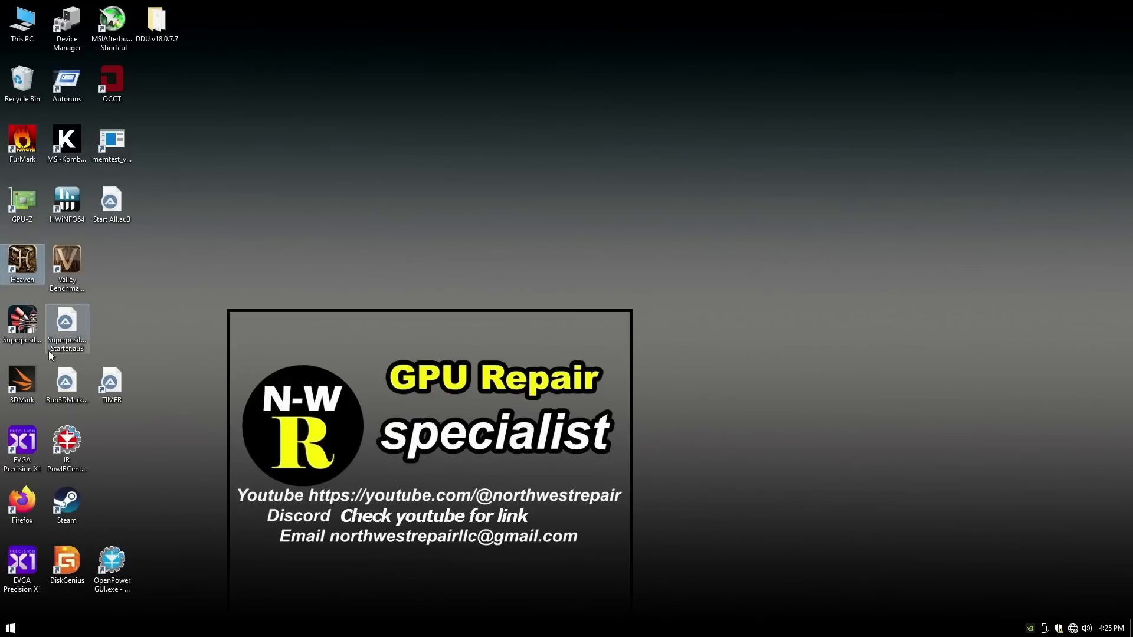
# Launch the Superposition benchmark launcher from the desktop shortcut, showing the 1080p Medium DirectX preset.
pyautogui.doubleClick(21, 262)
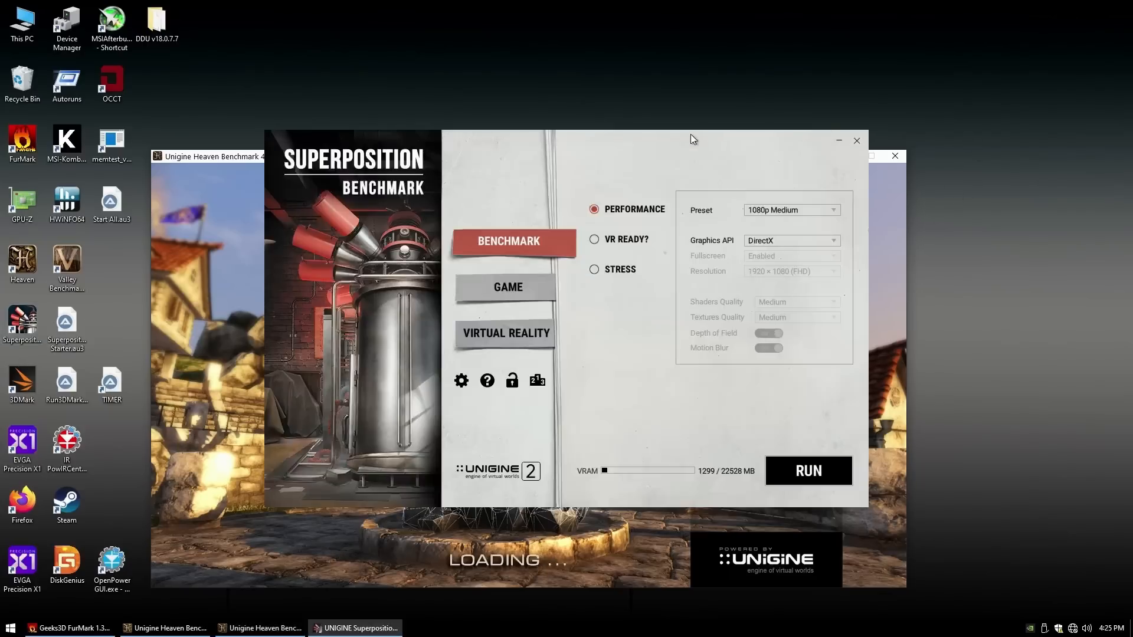
pyautogui.moveTo(842, 213)
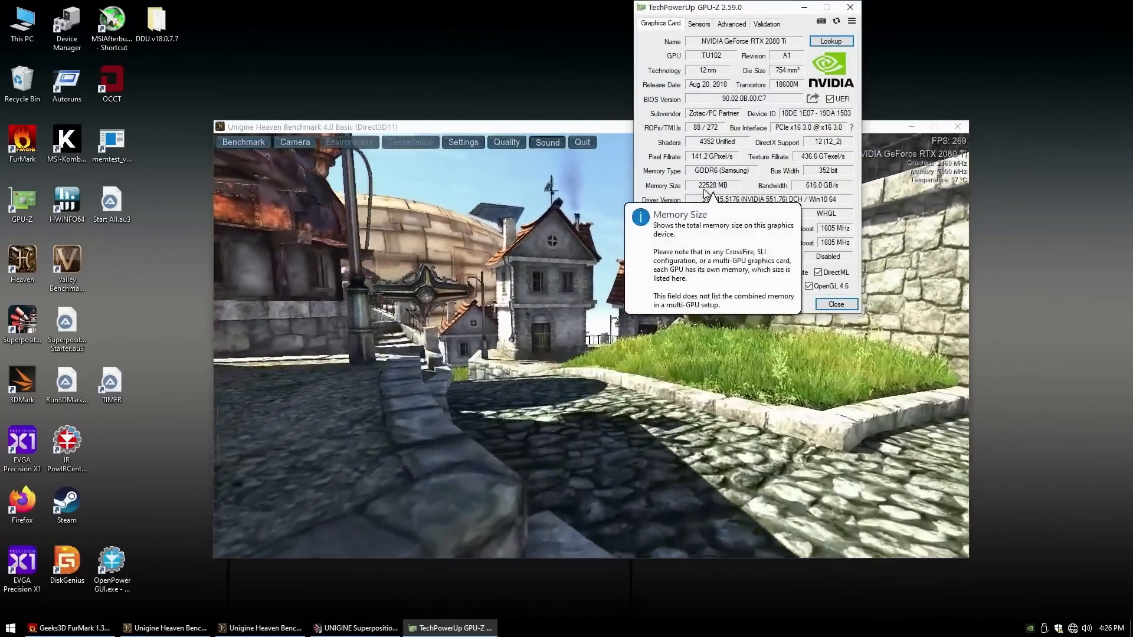
# Bring GPU-Z forward to read the RTX 2080 Ti's 22528 MB GDDR6 memory size.
pyautogui.click(697, 24)
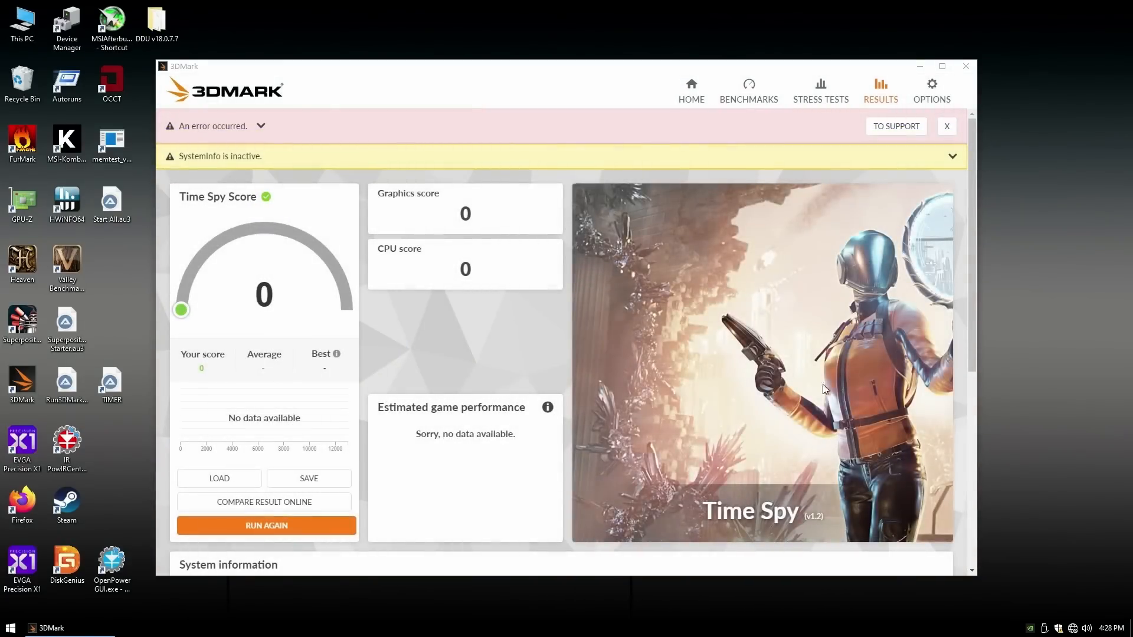
# Close the 3DMark Time Spy result showing a zero score and error banner.
pyautogui.click(945, 126)
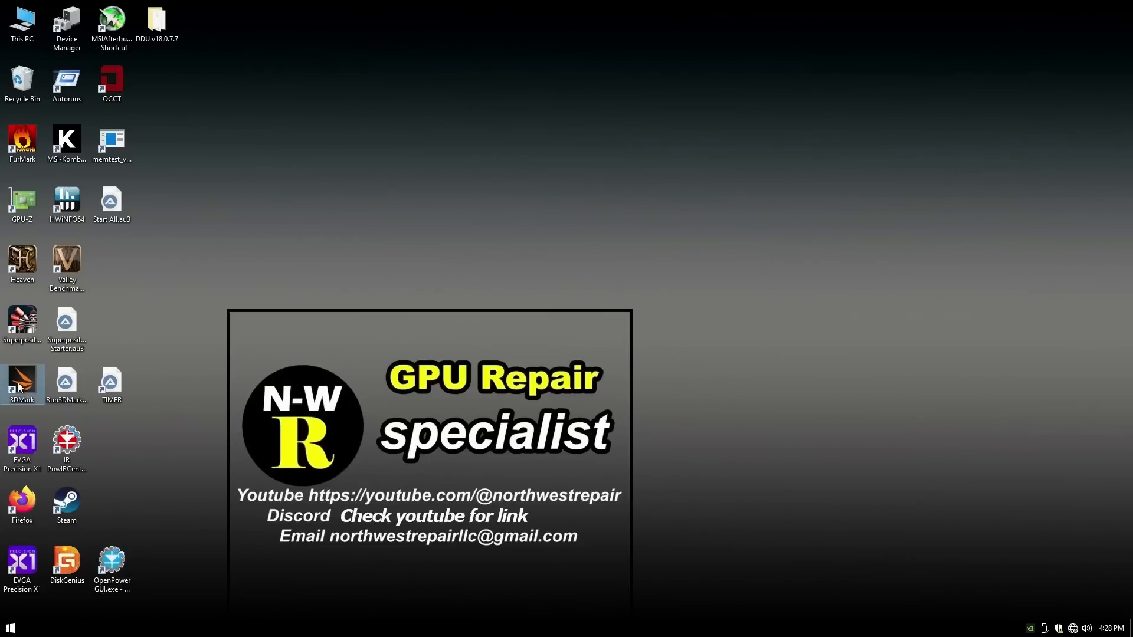
pyautogui.moveTo(402, 424)
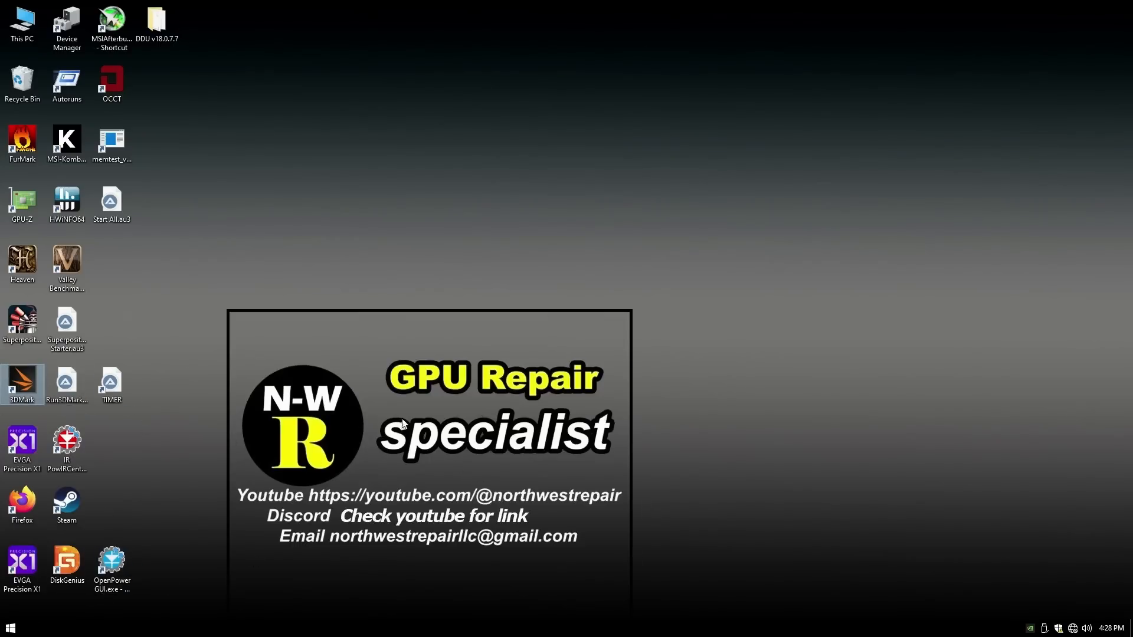